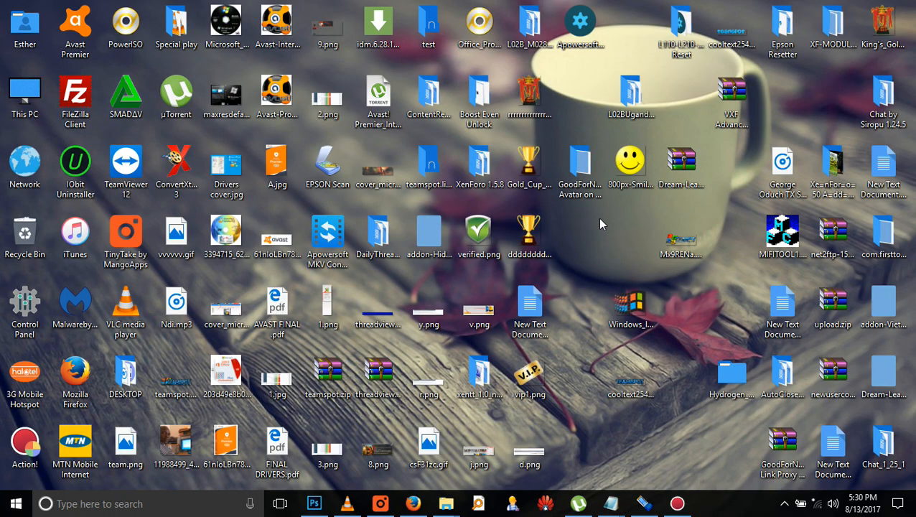
mouse_move(652, 265)
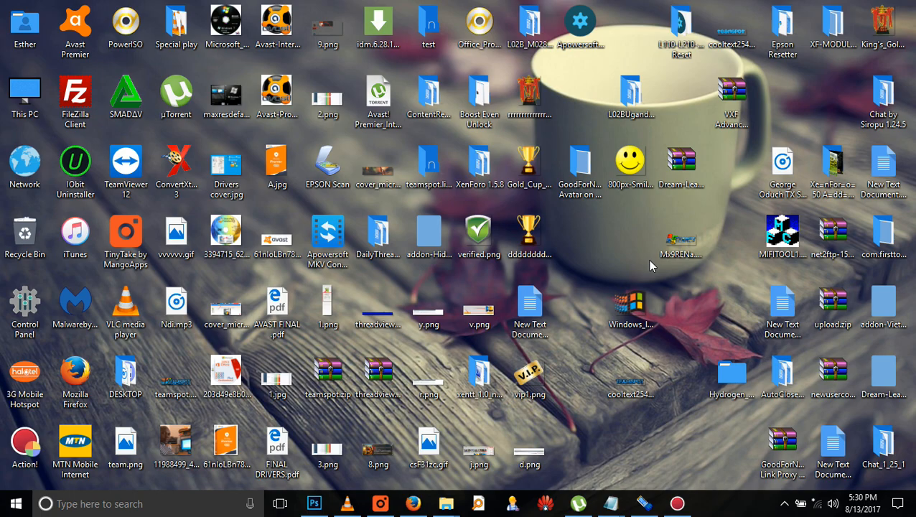
Step: Bring the forum browser forward and switch to the GeekGh modem conversation
click(414, 503)
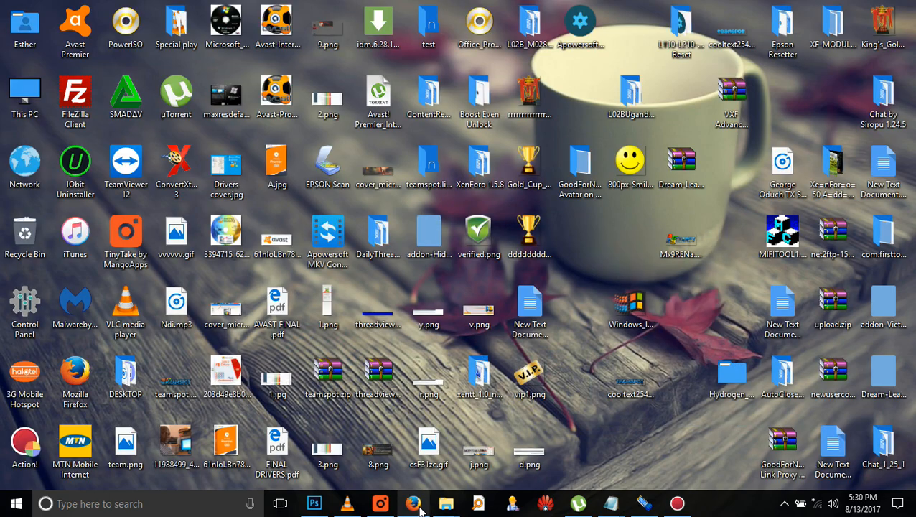
click(414, 502)
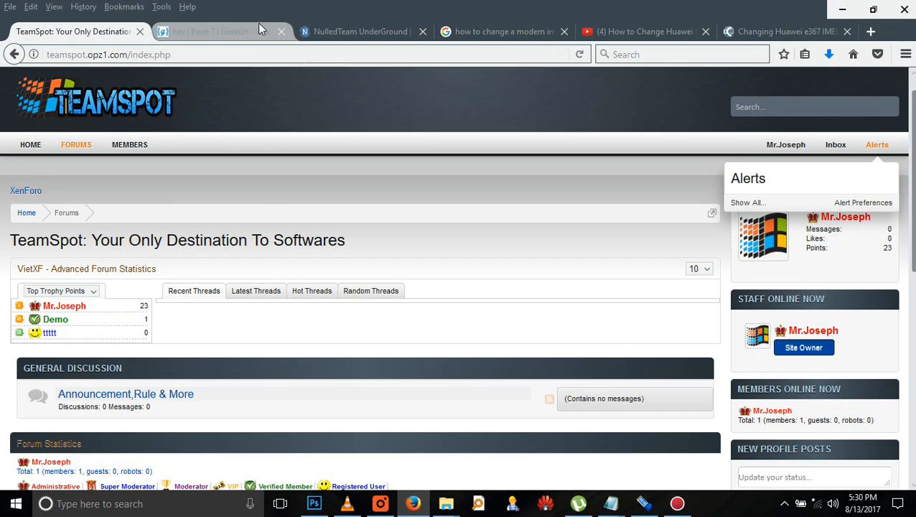
click(215, 32)
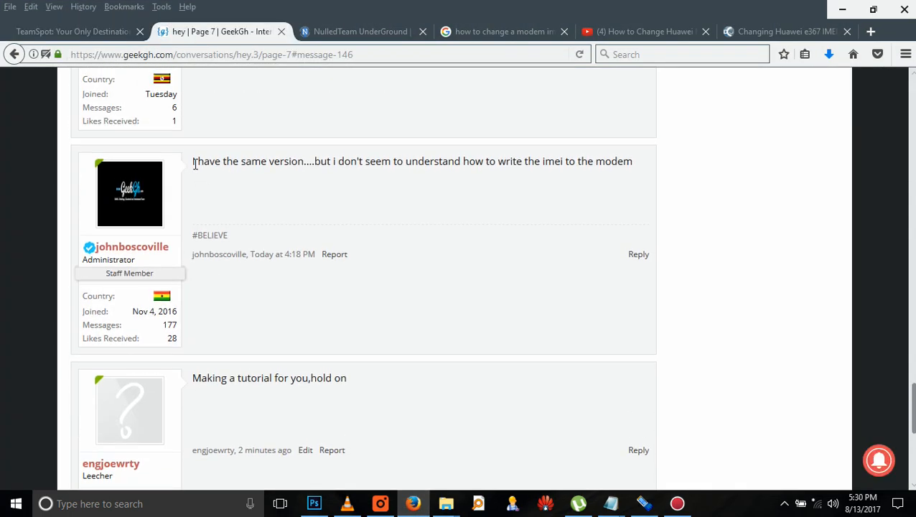
drag(194, 161, 632, 161)
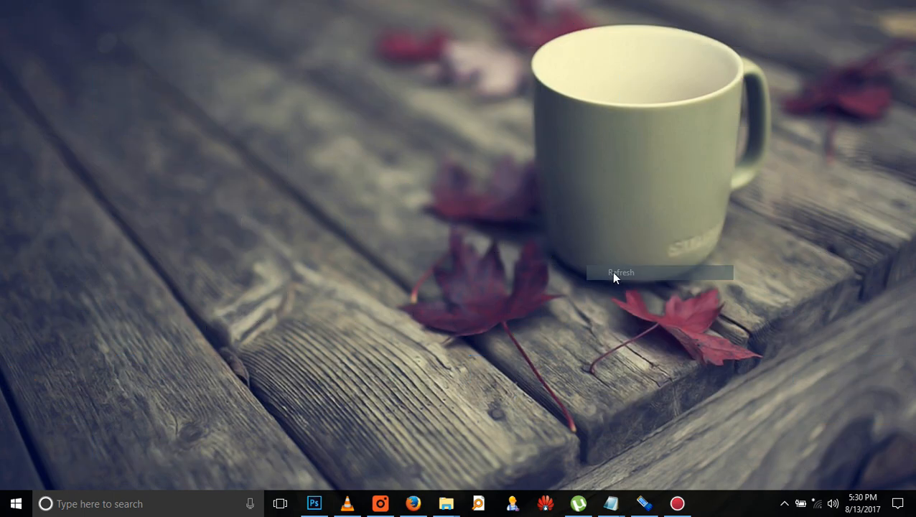
Step: Refresh the Windows desktop twice from its right-click menu
right_click(615, 278)
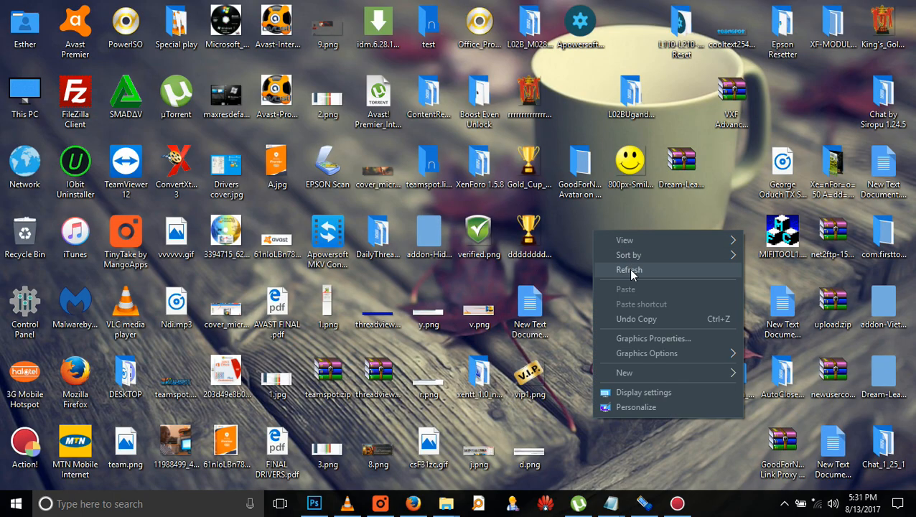
click(629, 270)
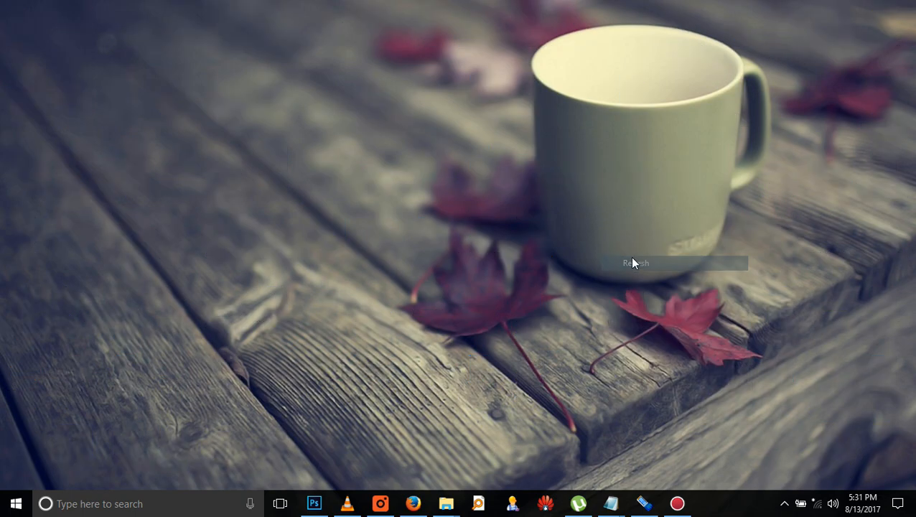
right_click(631, 263)
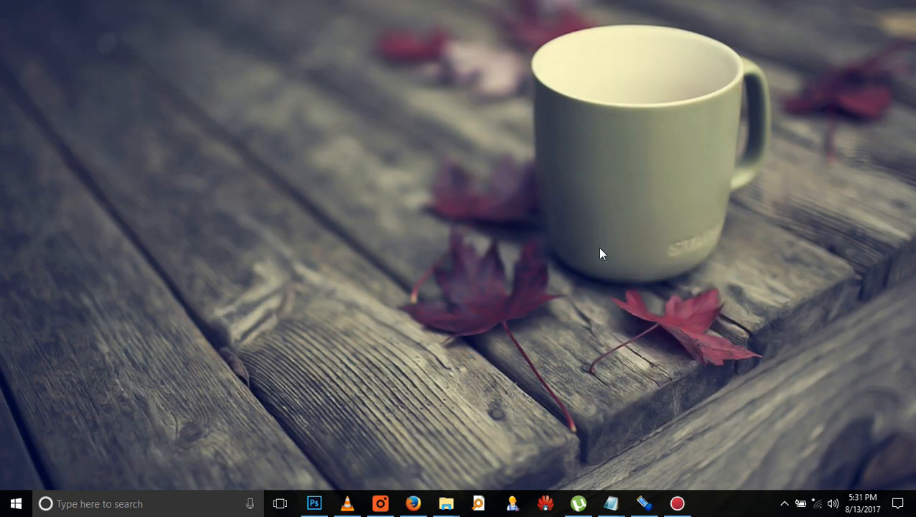
right_click(600, 255)
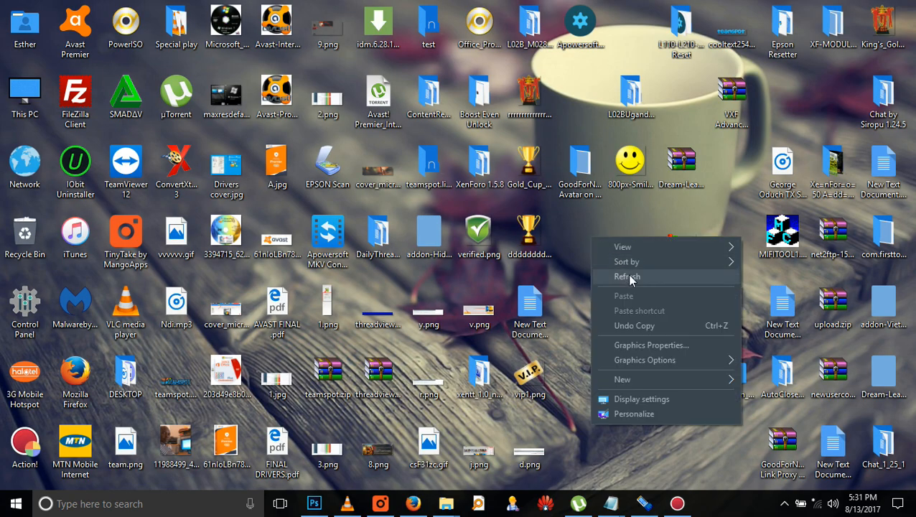
click(626, 276)
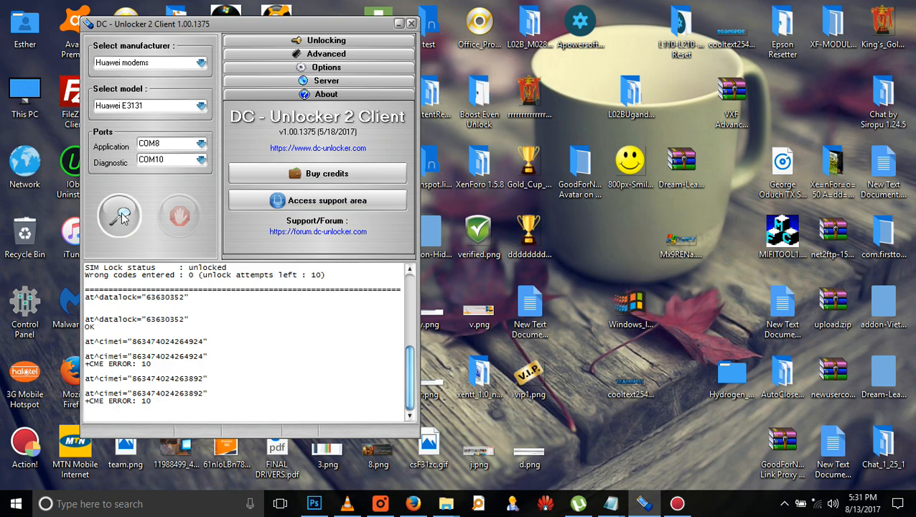
Step: Close DC-Unlocker 2 Client and relaunch it with an empty log and auto detect
click(399, 23)
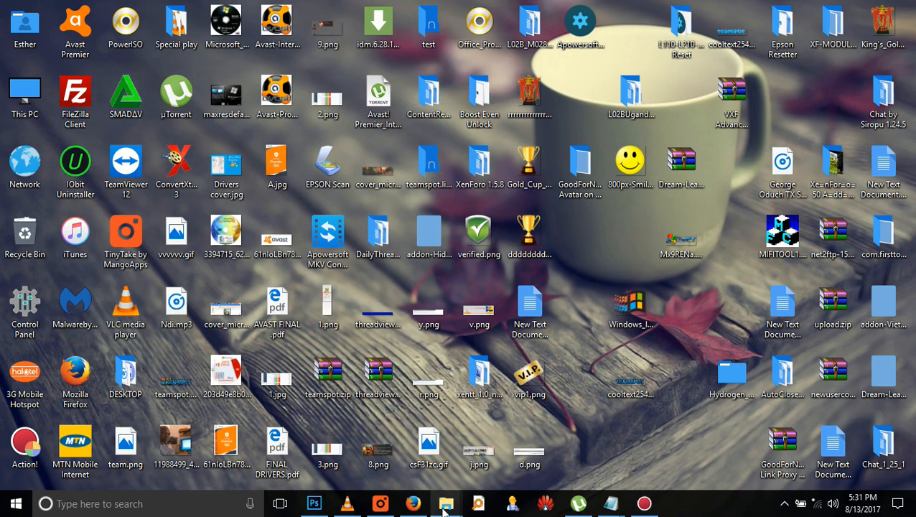
click(445, 503)
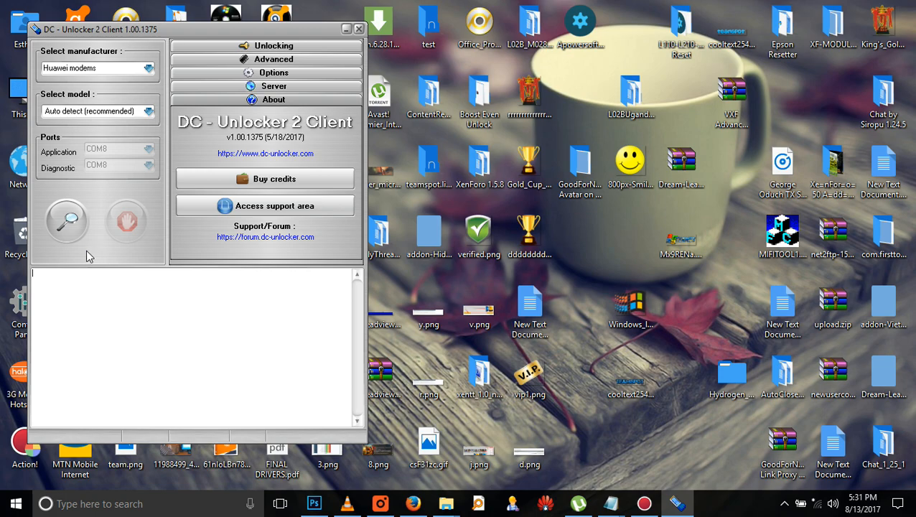
click(67, 221)
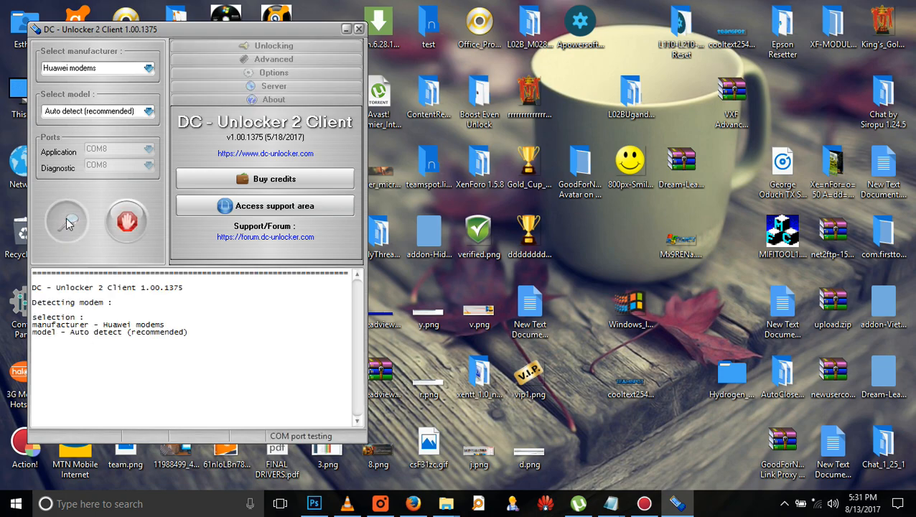
click(67, 221)
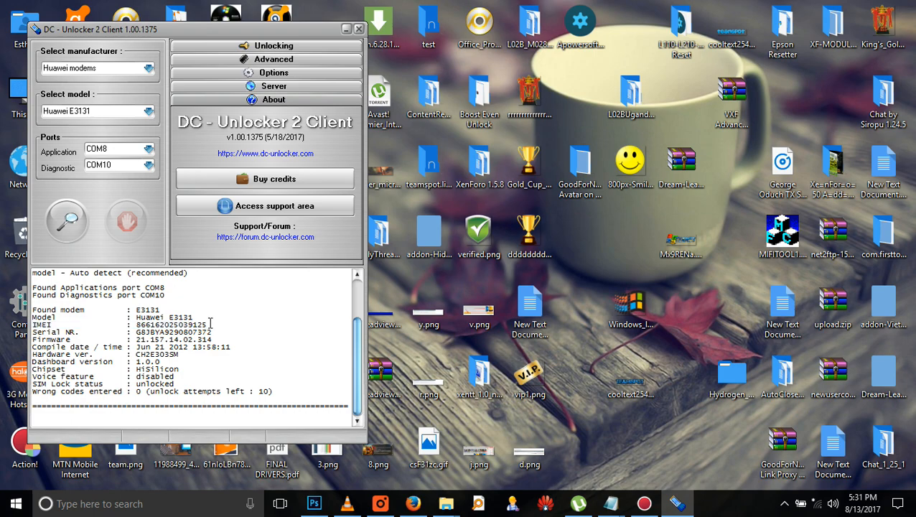
triple_click(117, 325)
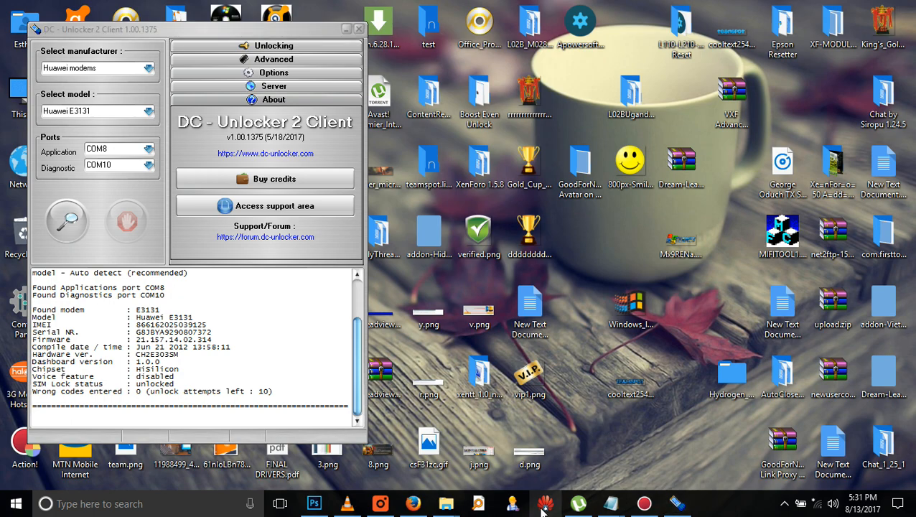
click(546, 502)
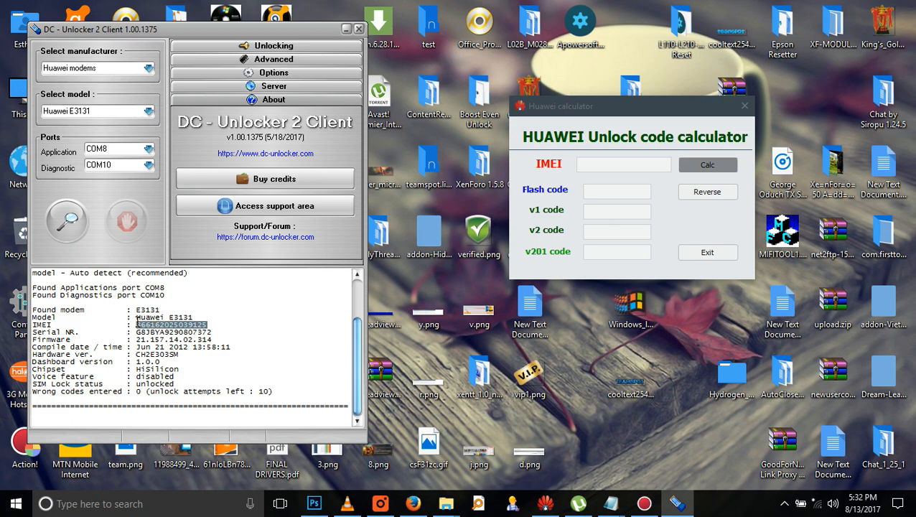
right_click(171, 324)
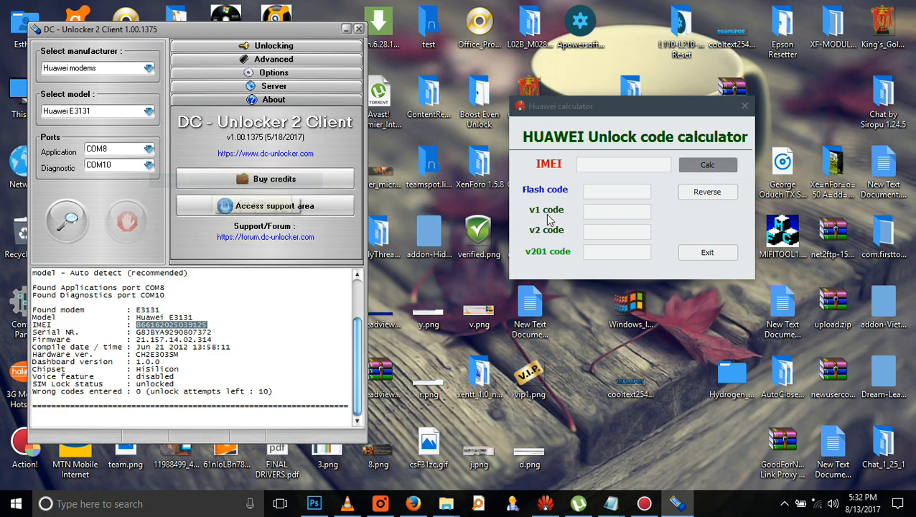
click(623, 164)
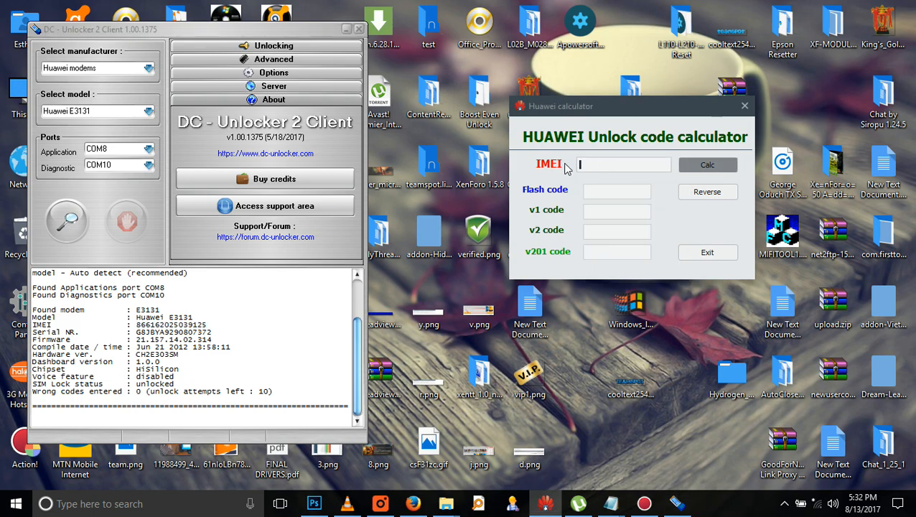
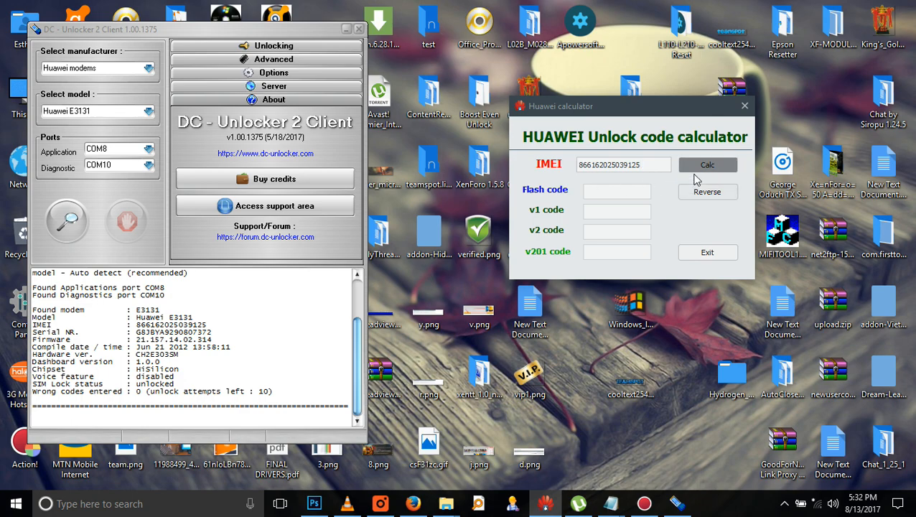
click(706, 163)
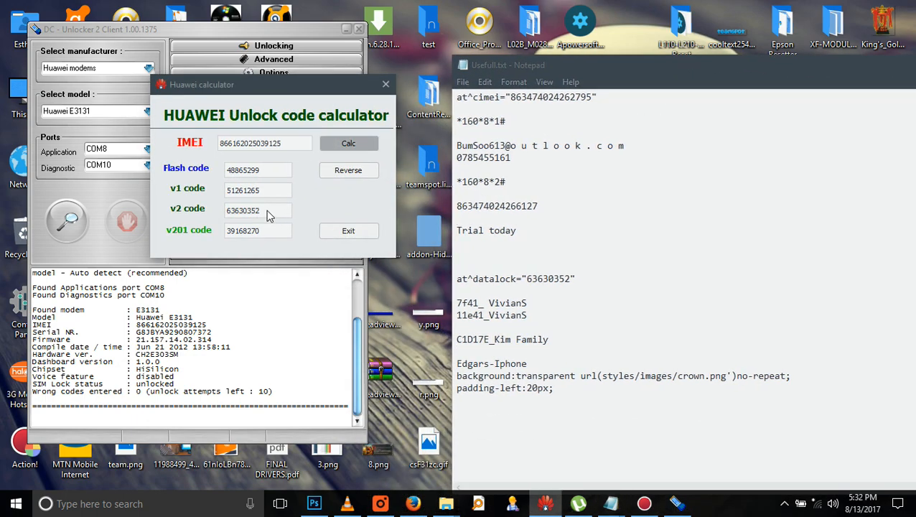
right_click(257, 210)
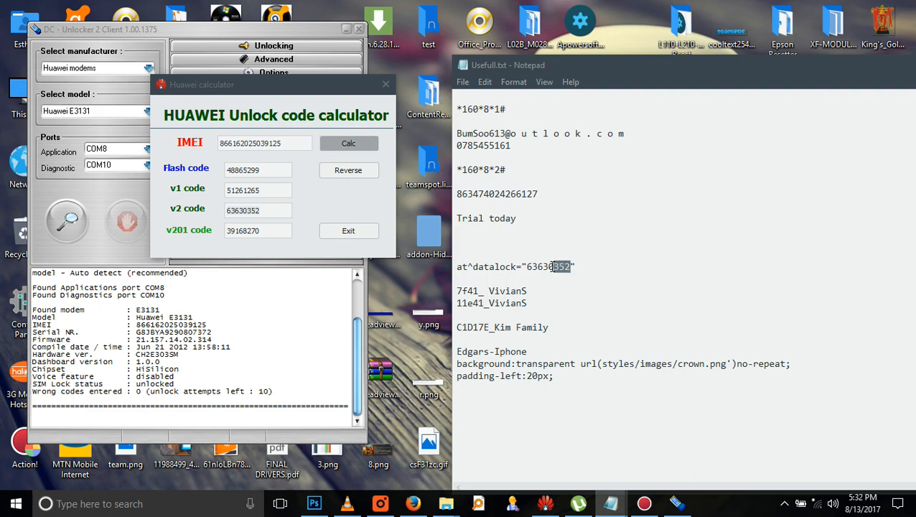
right_click(560, 266)
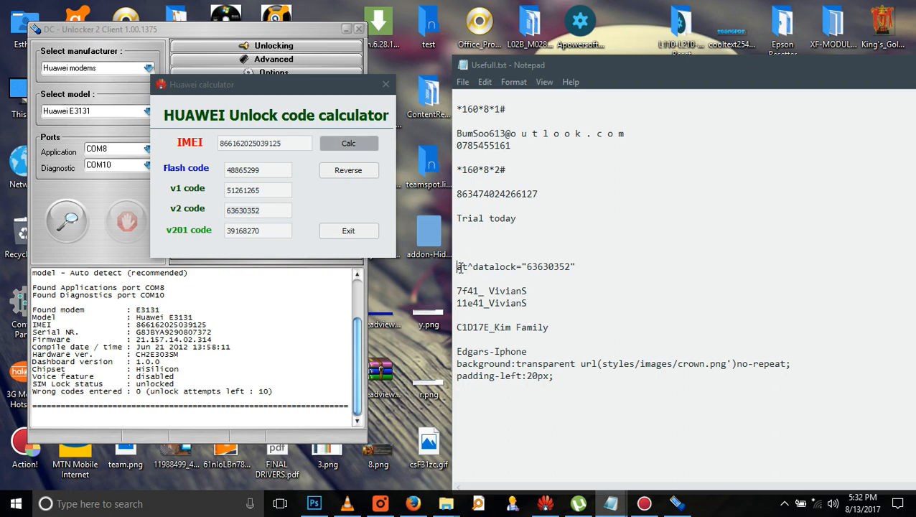
drag(457, 266, 540, 266)
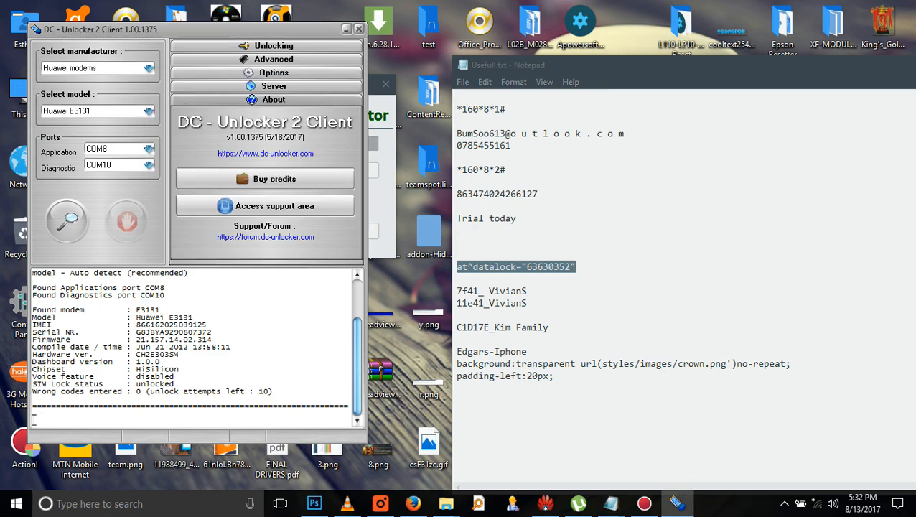
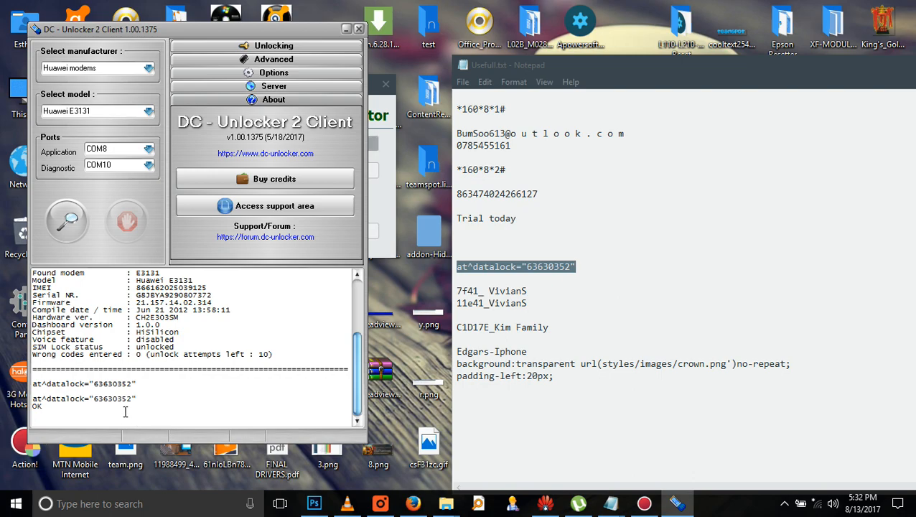
mouse_move(610, 284)
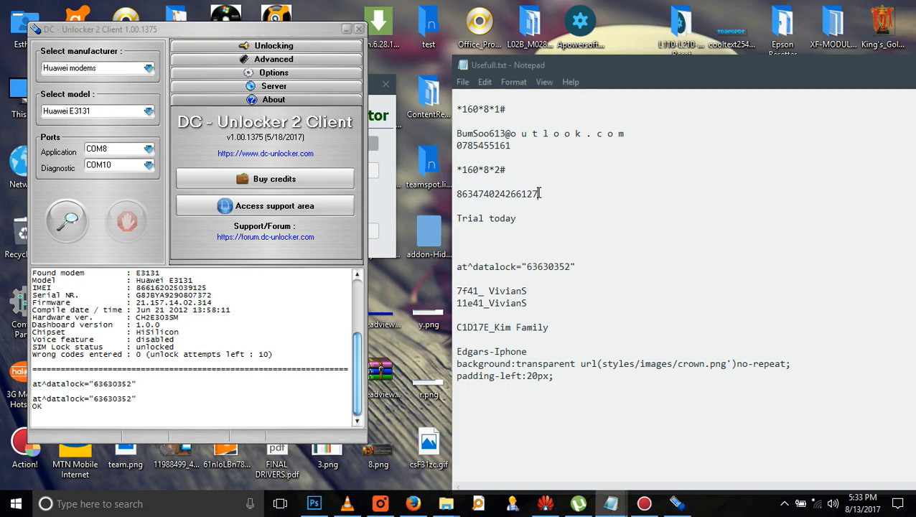
double_click(497, 193)
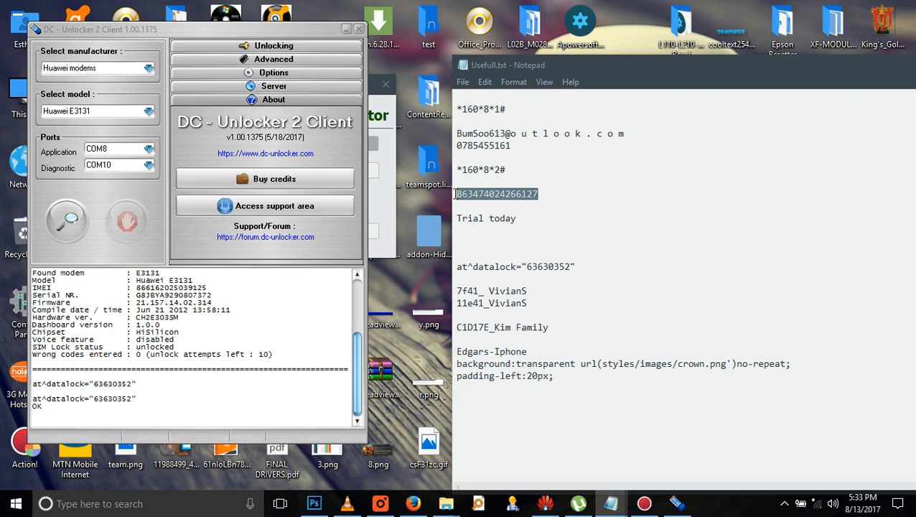
right_click(497, 194)
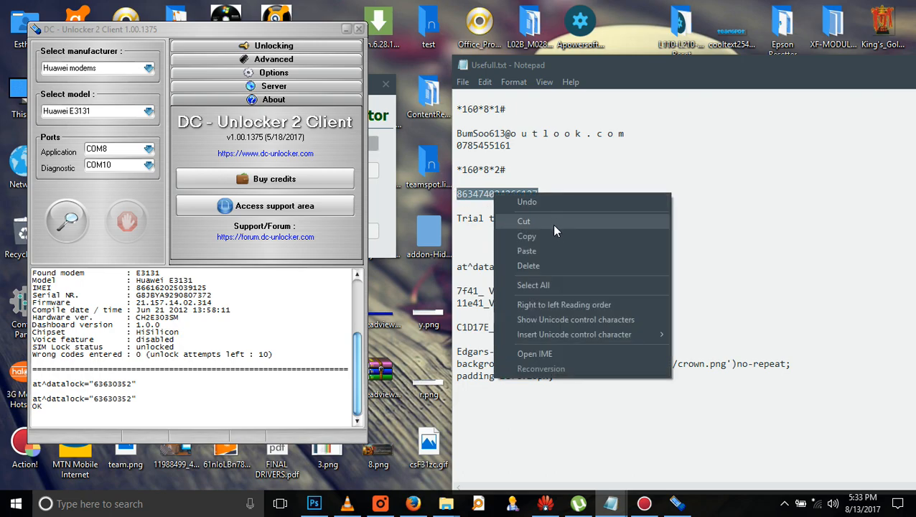
click(560, 236)
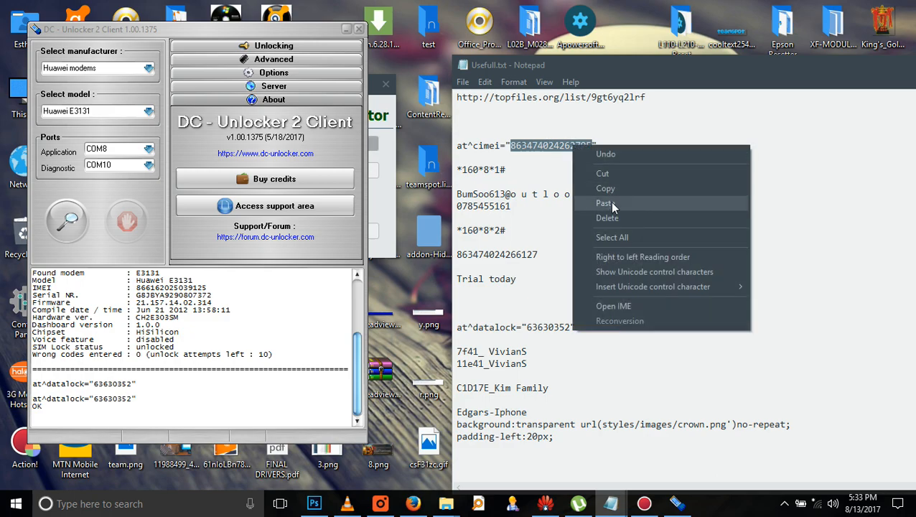
click(606, 204)
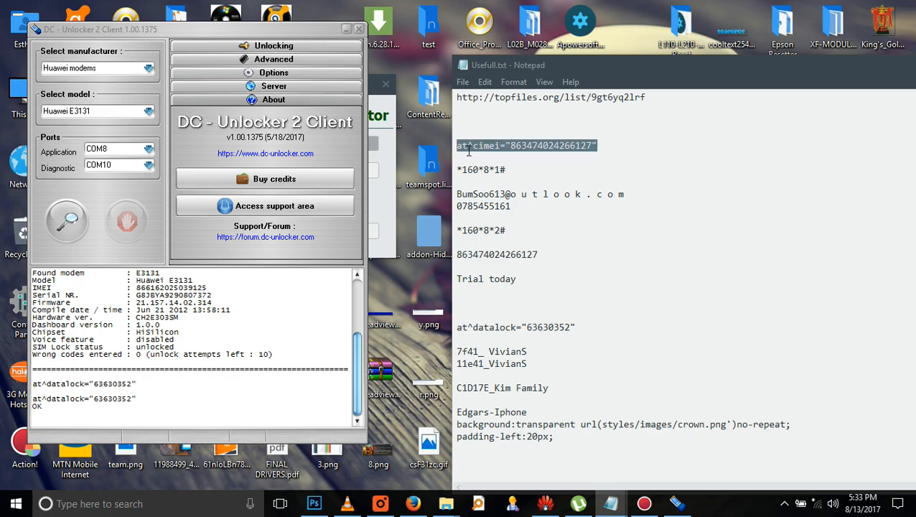
right_click(526, 145)
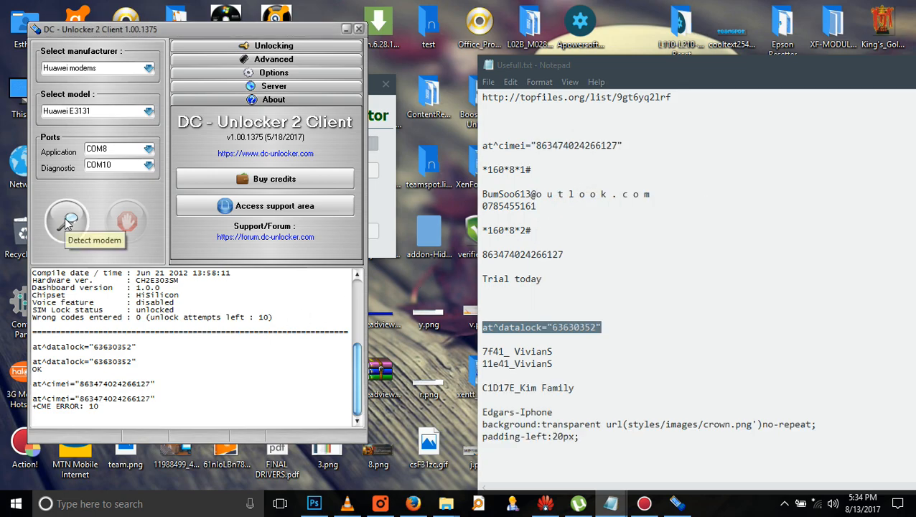
Step: Redetect the Huawei E3131 modem after the at^cimei command returned CME ERROR 10
click(68, 221)
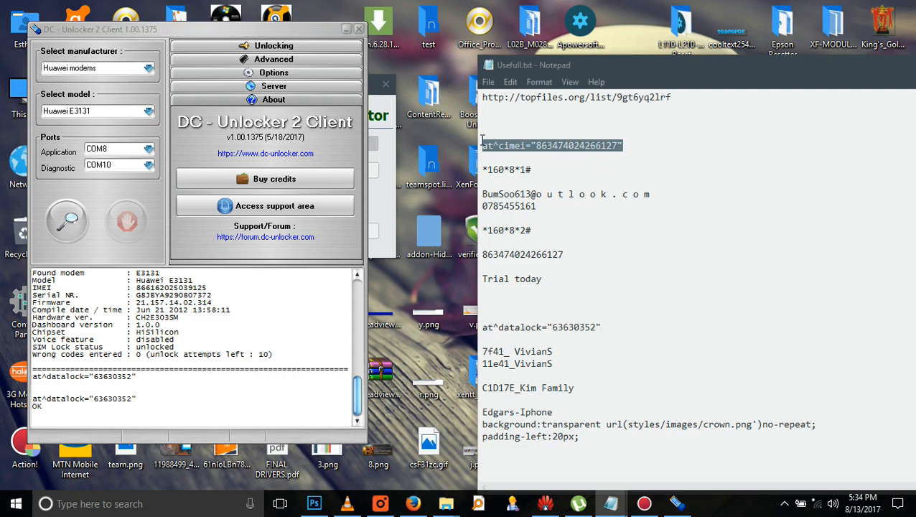
right_click(553, 145)
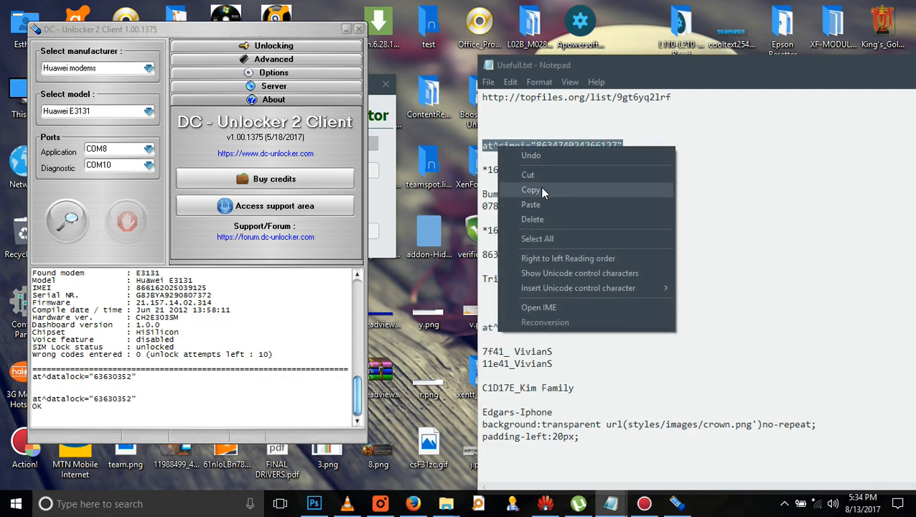
click(531, 189)
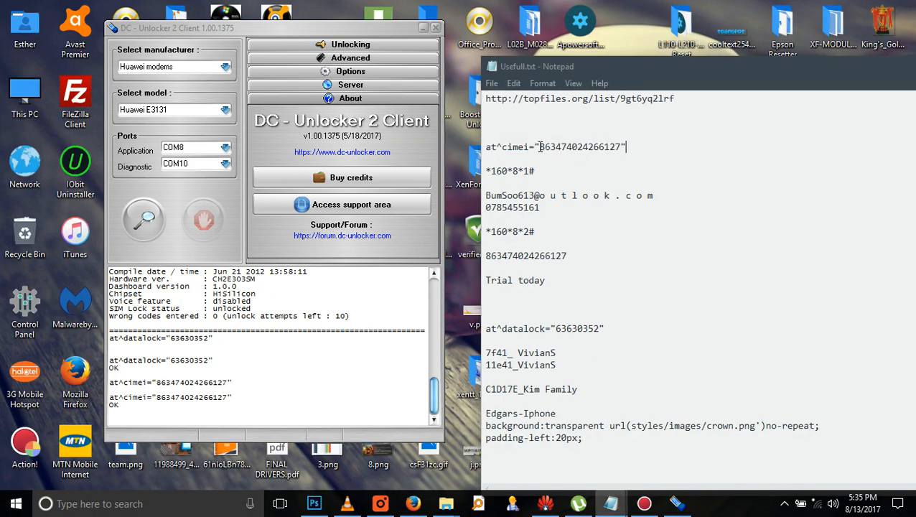
Step: Select the IMEI in the at^cimei line, then relaunch DC-Unlocker from the desktop
double_click(581, 146)
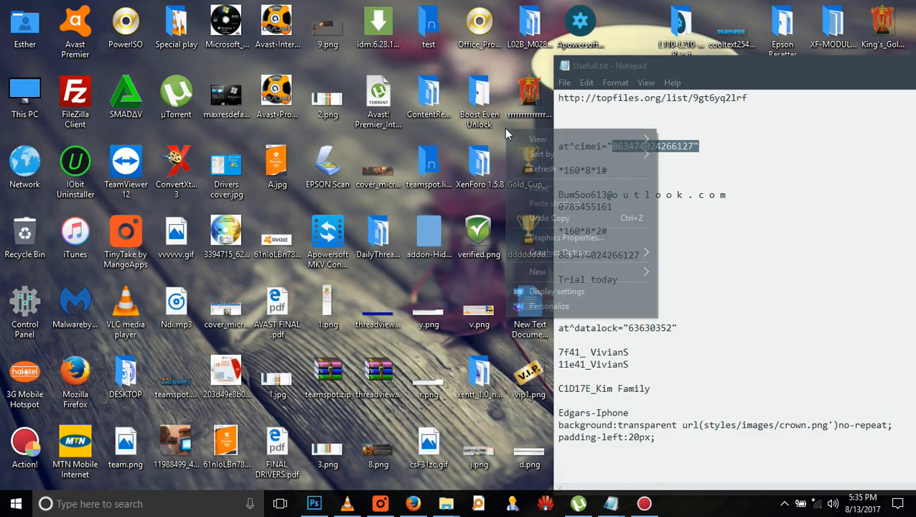
click(500, 278)
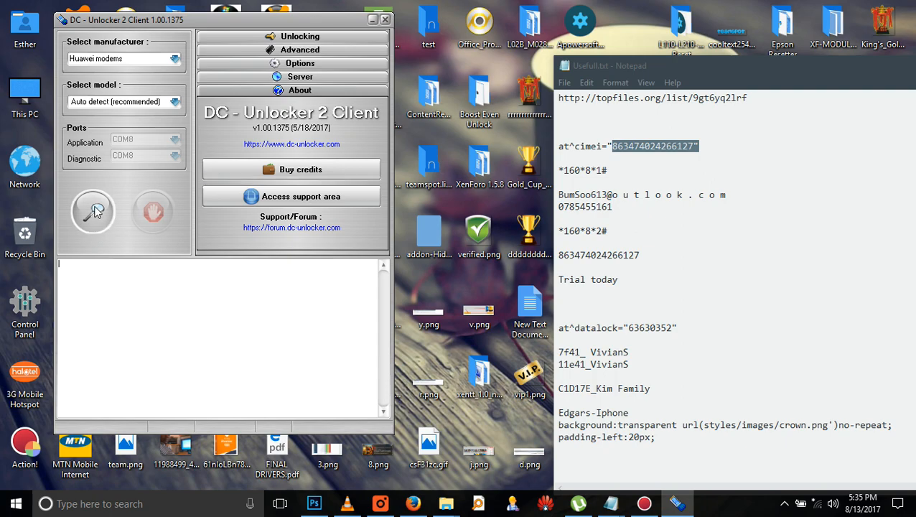
click(92, 211)
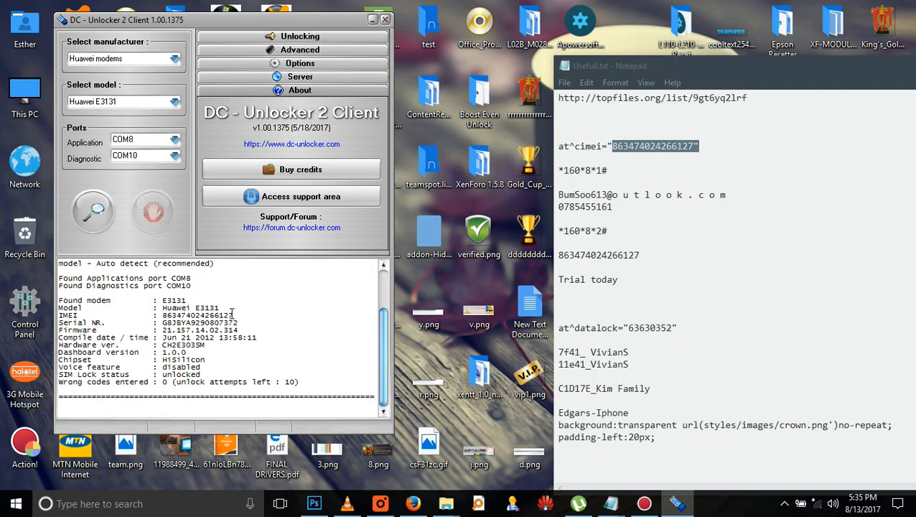
double_click(215, 316)
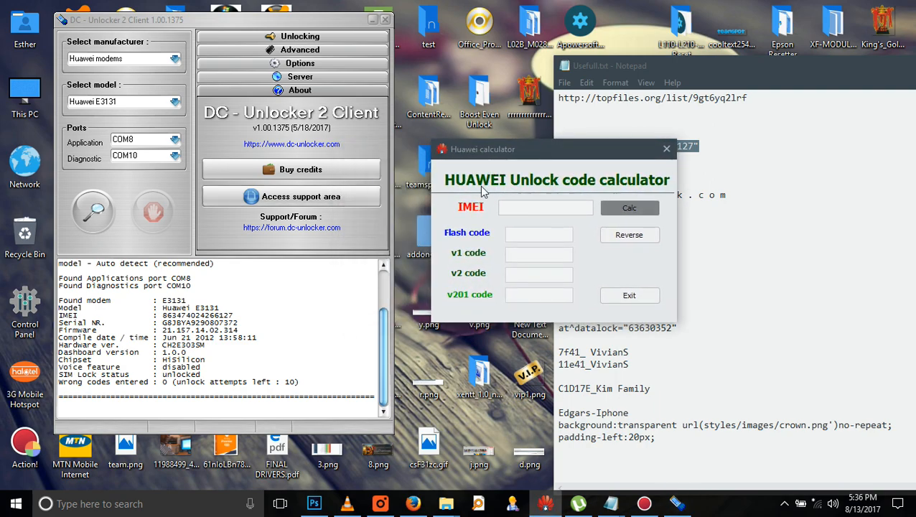
mouse_move(520, 231)
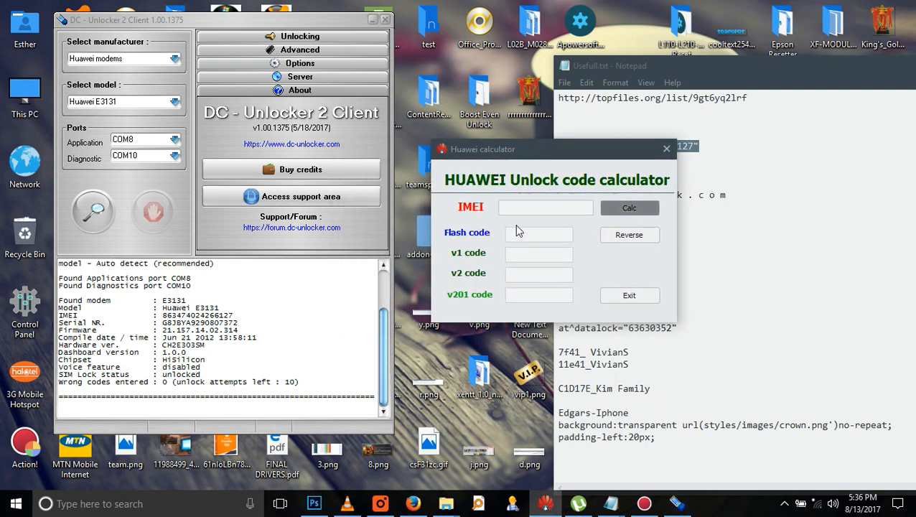